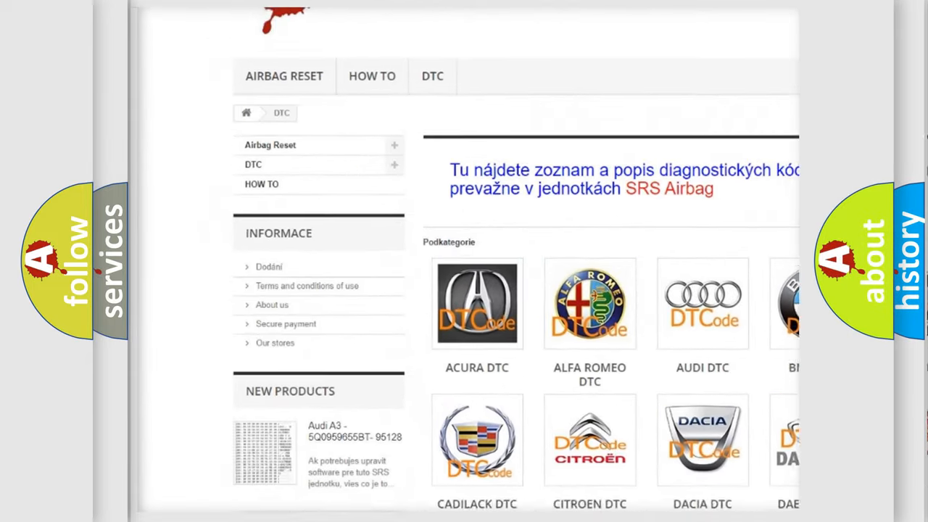
pyautogui.scroll(-3)
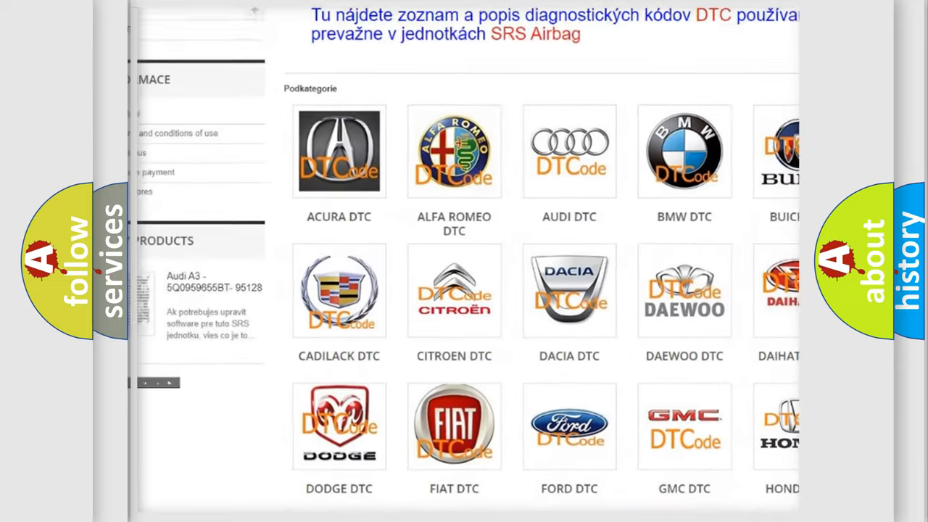
pyautogui.scroll(-3)
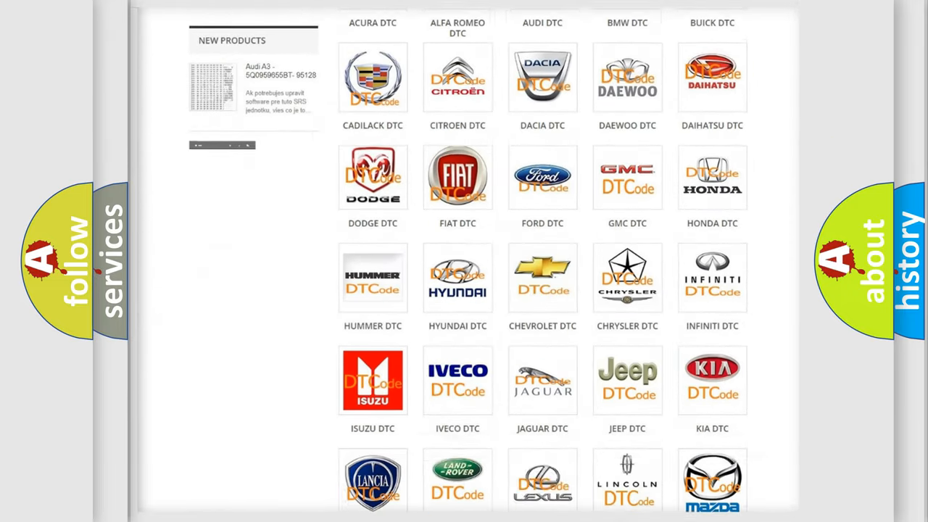
pyautogui.scroll(-3)
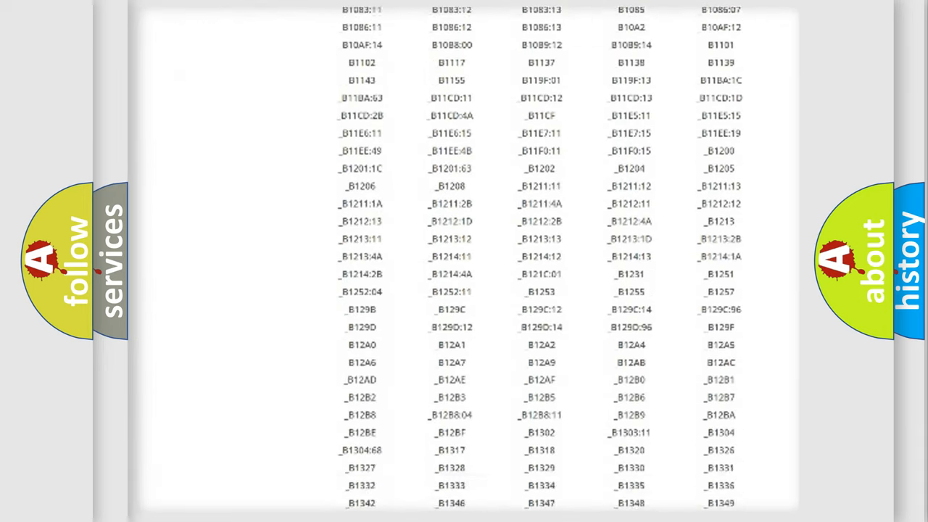
pyautogui.scroll(-3)
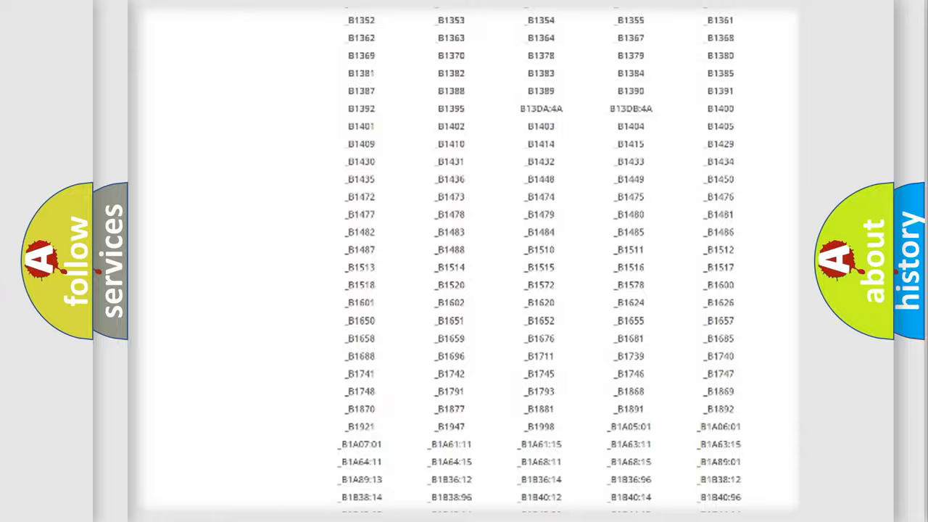